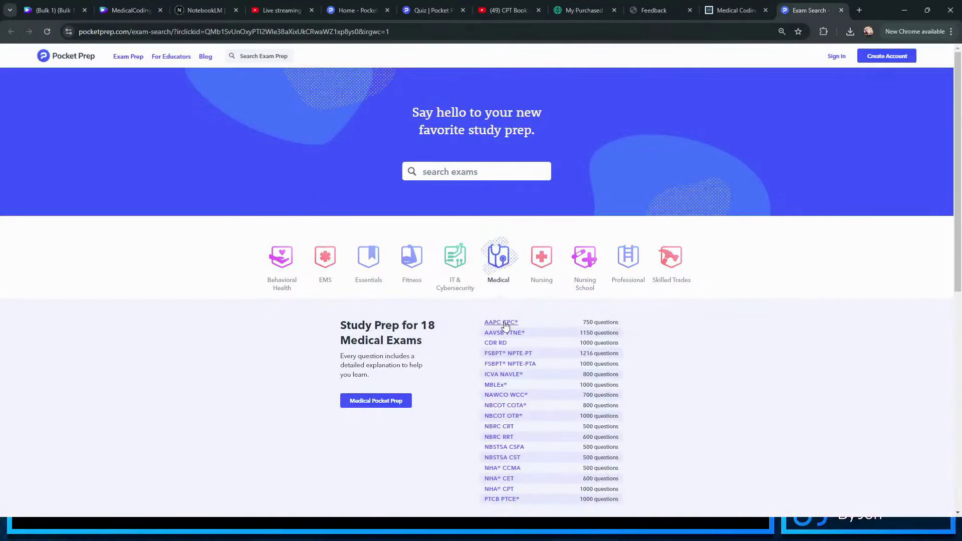
Go to Pocket Prep's AAPC CPC exam page from the medical exams list
{"action": "left_click", "coordinate": [498, 322]}
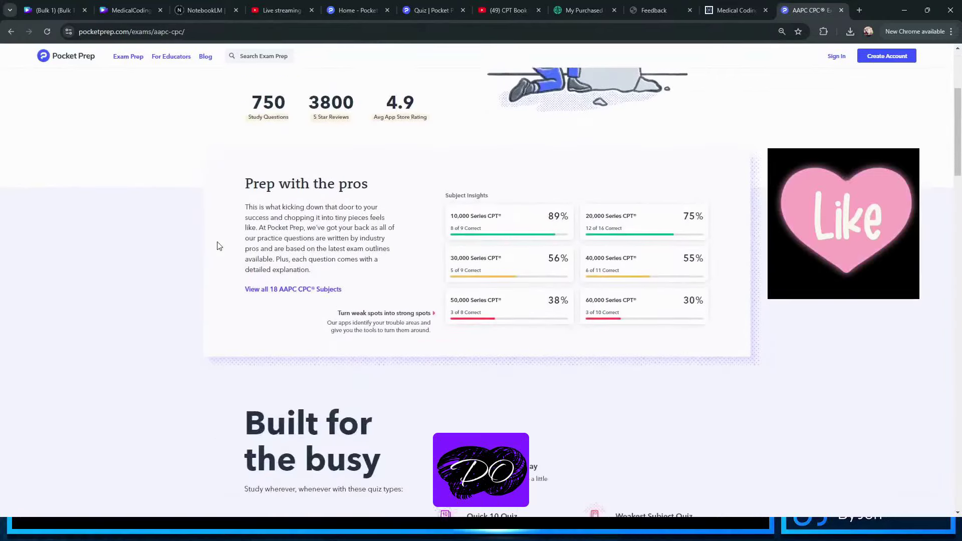
{"action": "left_click", "coordinate": [293, 289]}
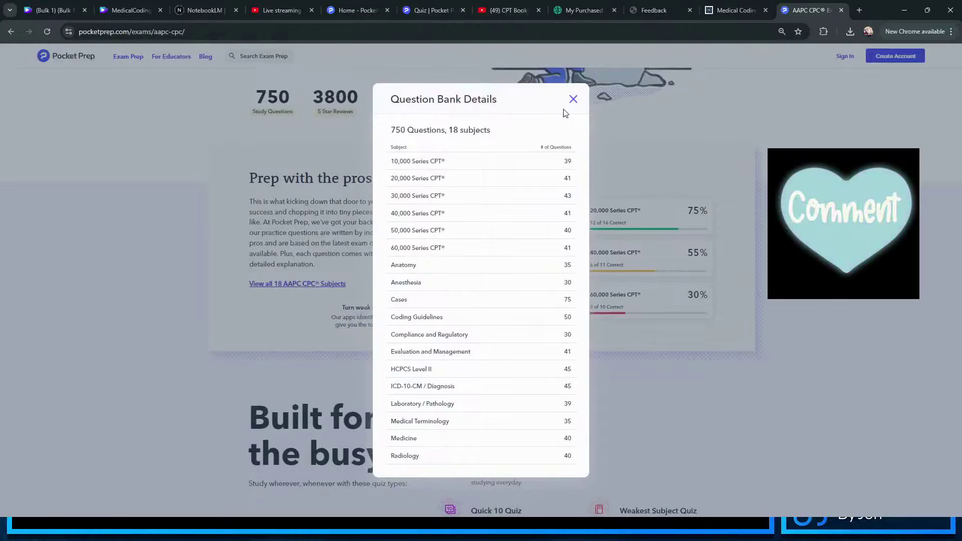
{"action": "left_click", "coordinate": [573, 99]}
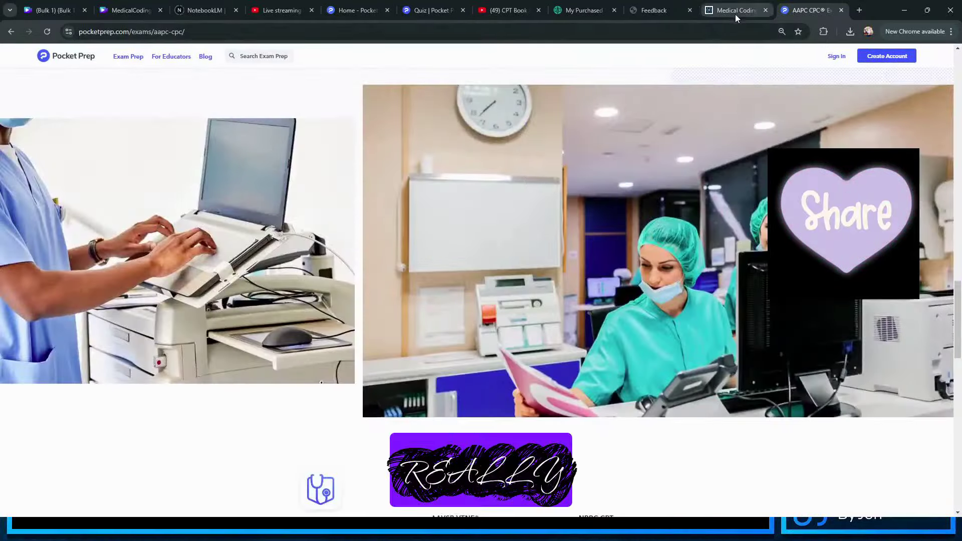
Switch to the MedicalCodingbyJen tab and look down its home page
{"action": "left_click", "coordinate": [733, 10]}
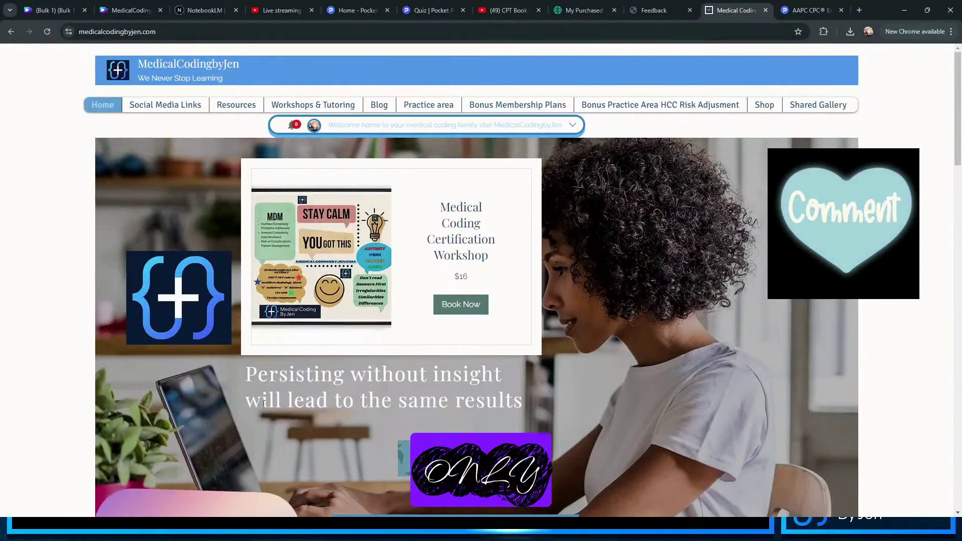
{"action": "scroll", "scroll_direction": "down", "scroll_amount": 3}
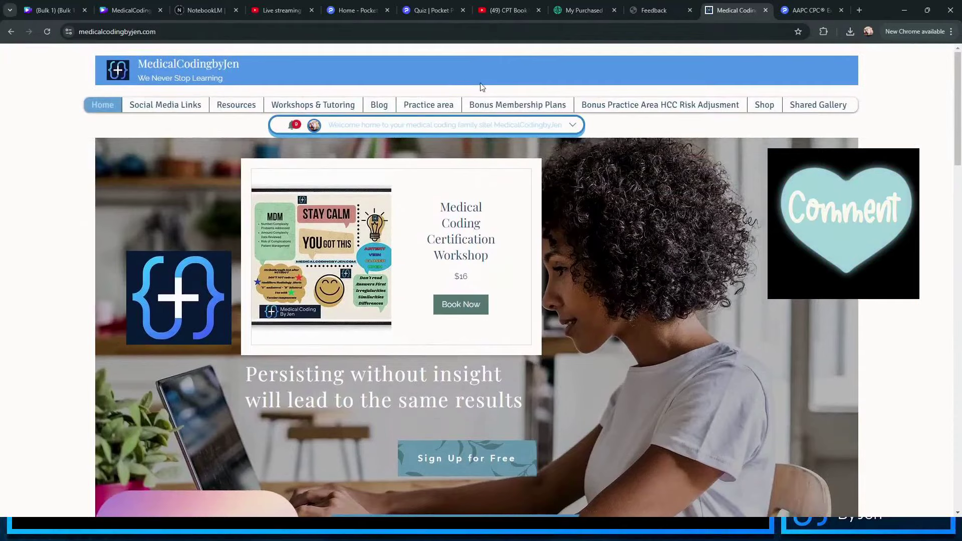
Review the Bonus Membership Plans pricing: Duck $5.99, Goose and HCC Risk Adjuster $7.99
{"action": "left_click", "coordinate": [517, 104]}
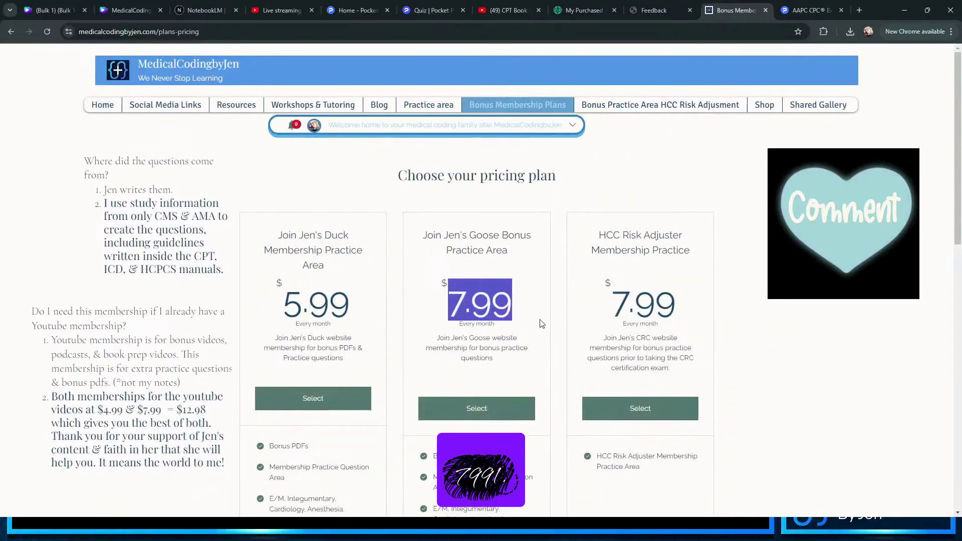
{"action": "scroll", "scroll_direction": "down", "scroll_amount": 3}
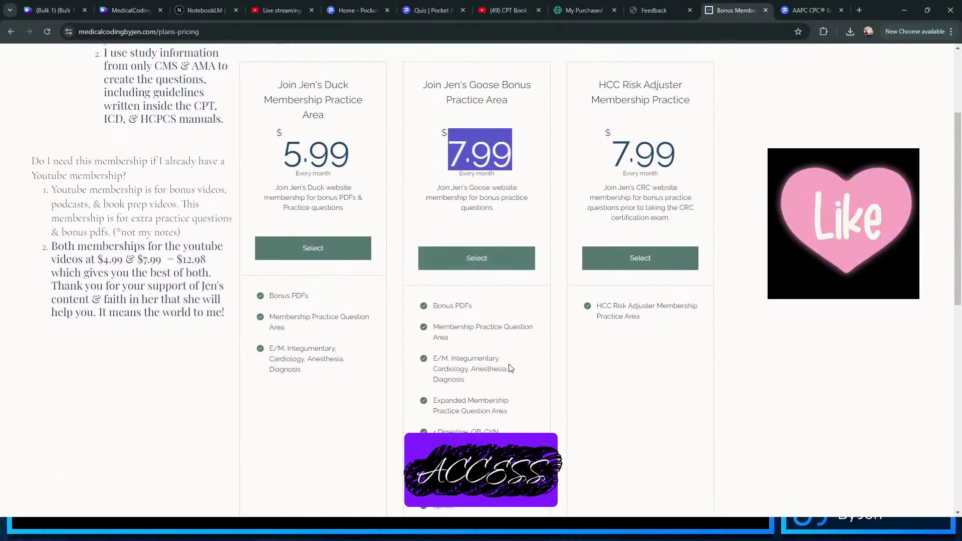
{"action": "scroll", "scroll_direction": "down", "scroll_amount": 3}
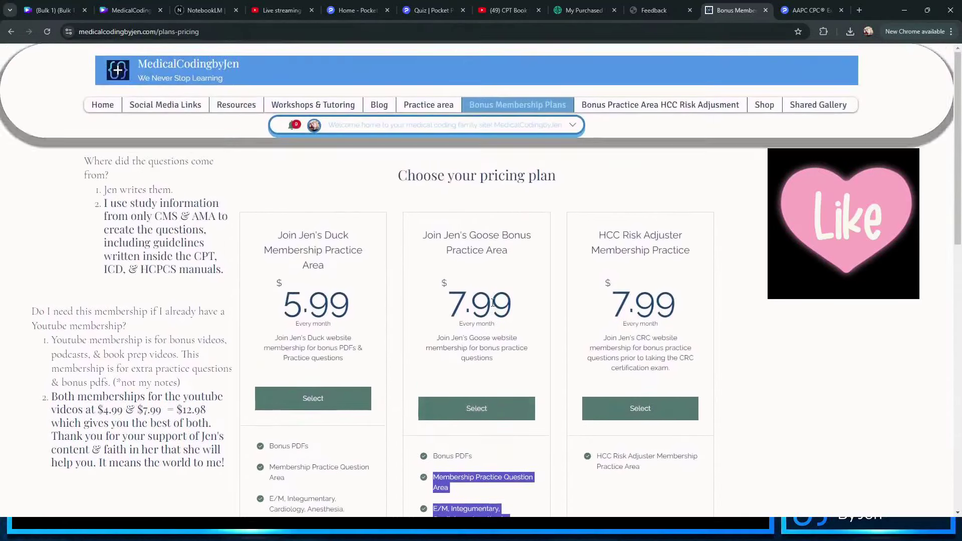
Go to the Members Practice Area E/M from the membership dropdown
{"action": "left_click", "coordinate": [517, 104]}
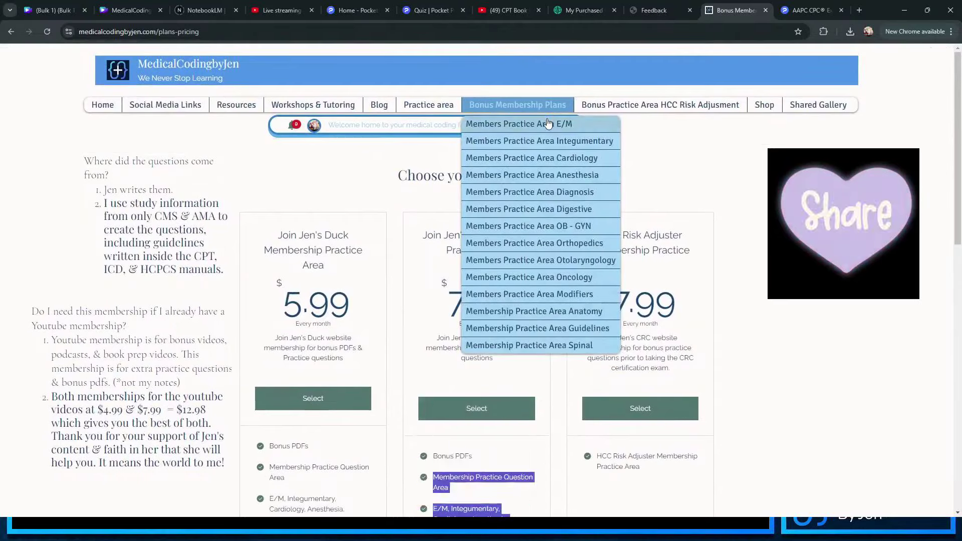
{"action": "left_click", "coordinate": [519, 124]}
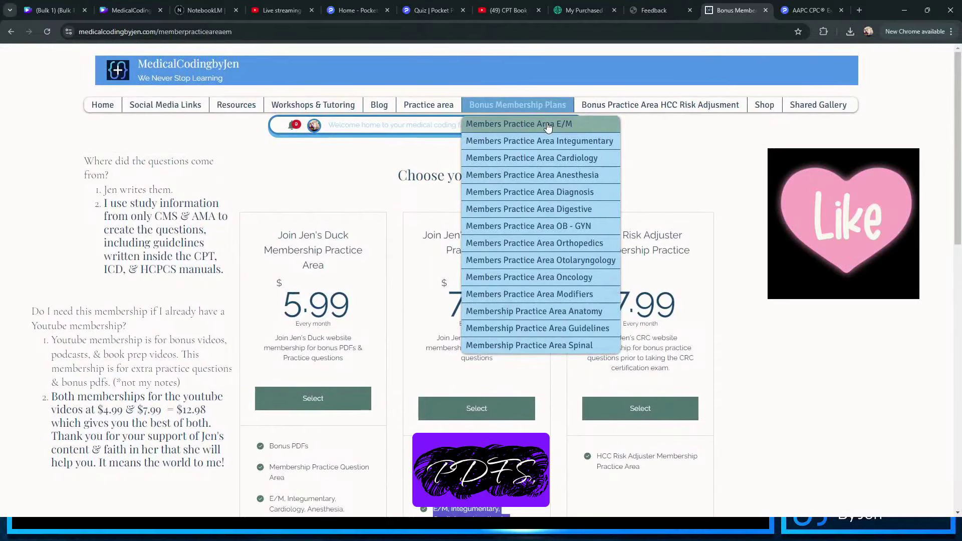
Load the E/M members practice questions and move down to the unique-test question
{"action": "left_click", "coordinate": [519, 124]}
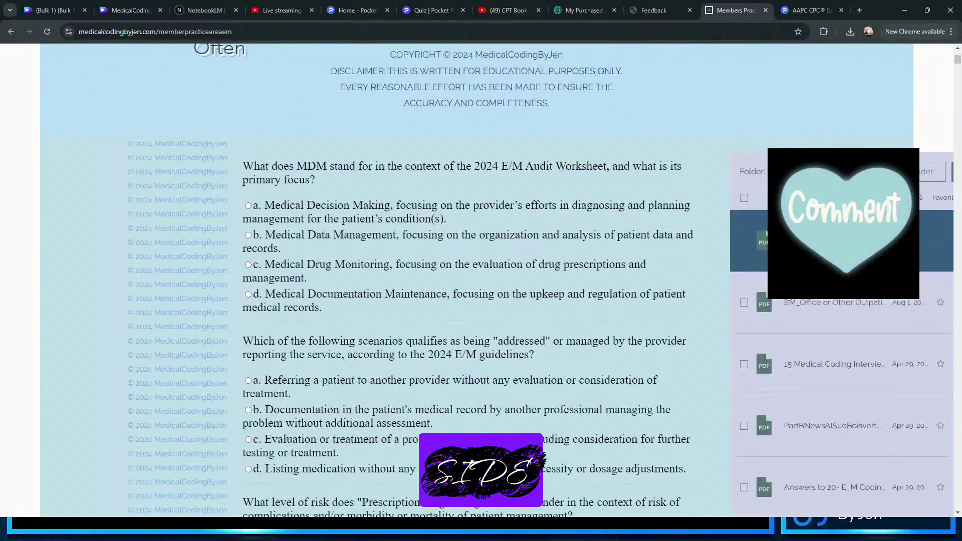
{"action": "scroll", "scroll_direction": "down", "scroll_amount": 3}
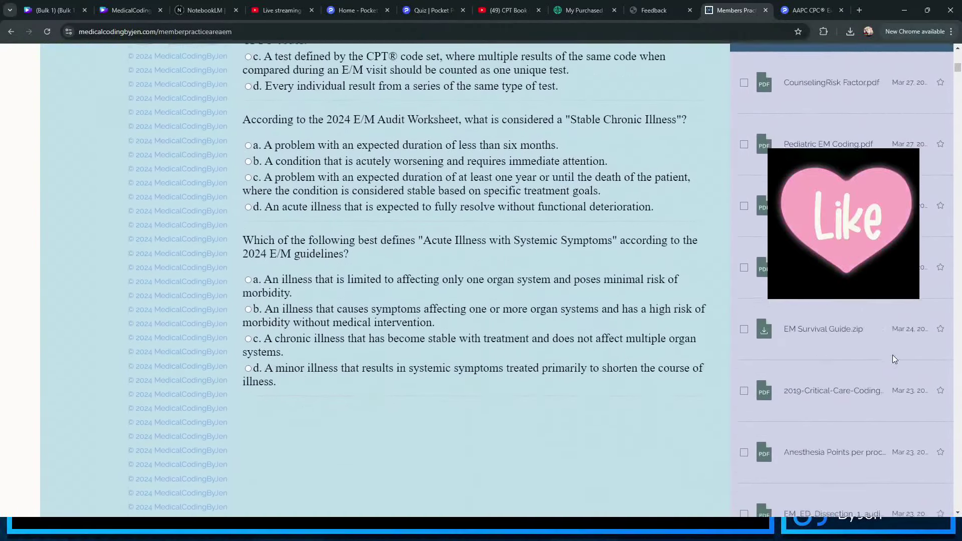
{"action": "scroll", "scroll_direction": "down", "scroll_amount": 3}
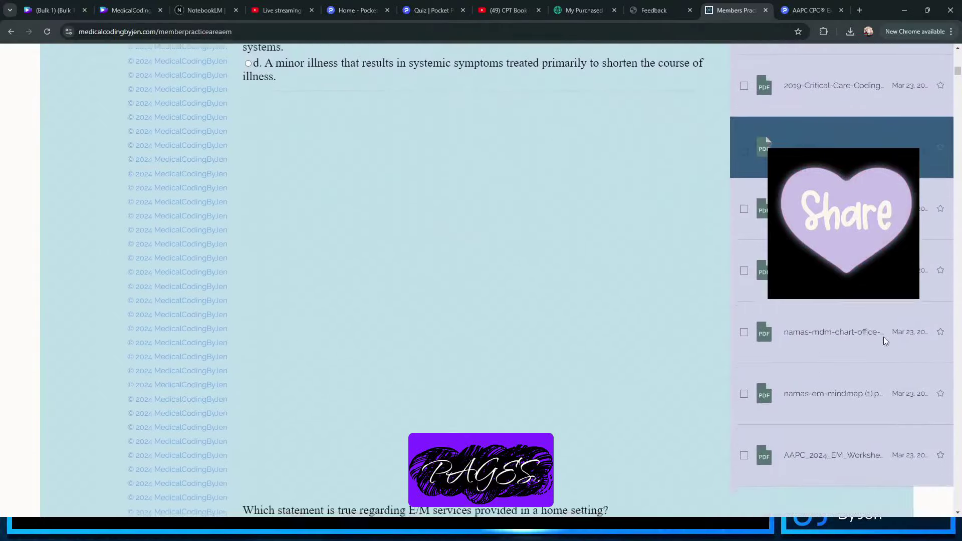
{"action": "scroll", "scroll_direction": "down", "scroll_amount": 3}
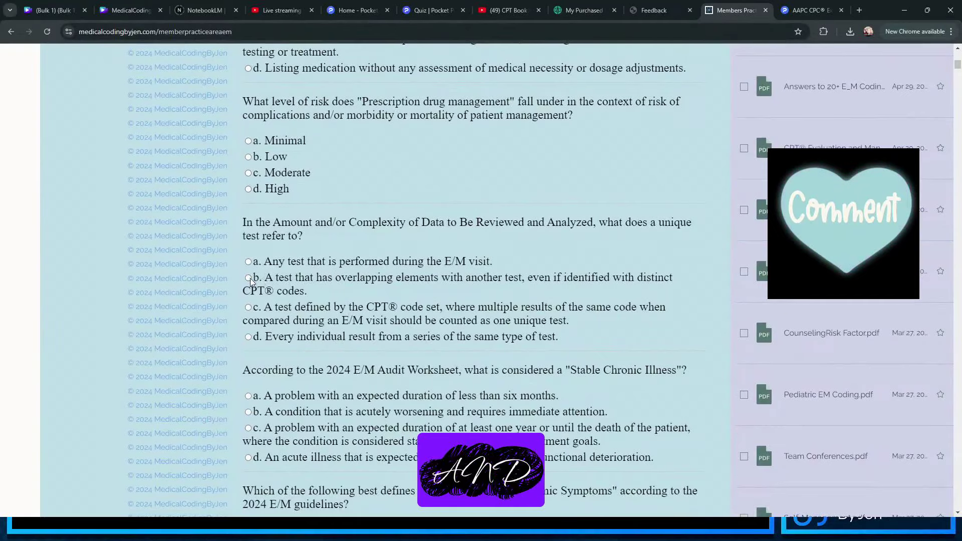
Answer the unique-test question with option b and see the incorrect-answer explanation
{"action": "left_click", "coordinate": [248, 277]}
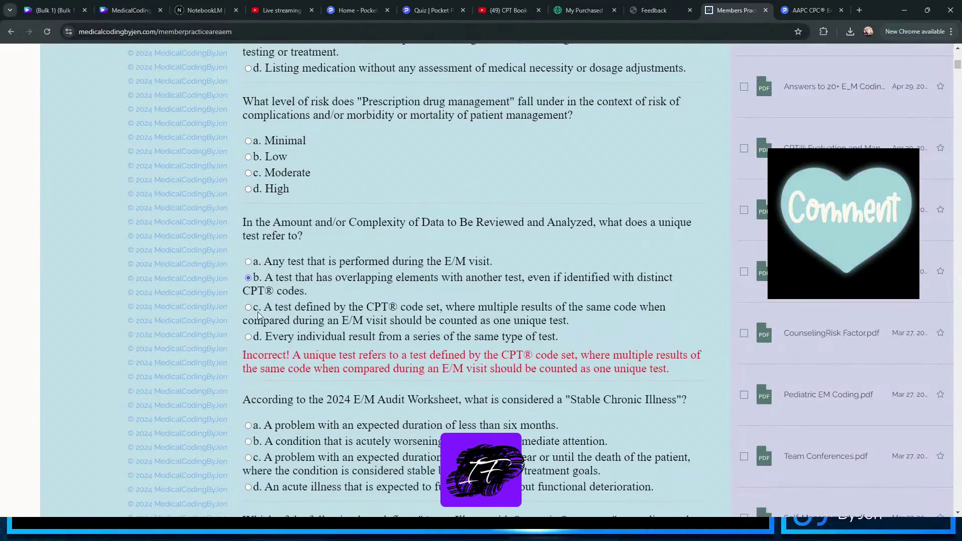
{"action": "scroll", "scroll_direction": "down", "scroll_amount": 3}
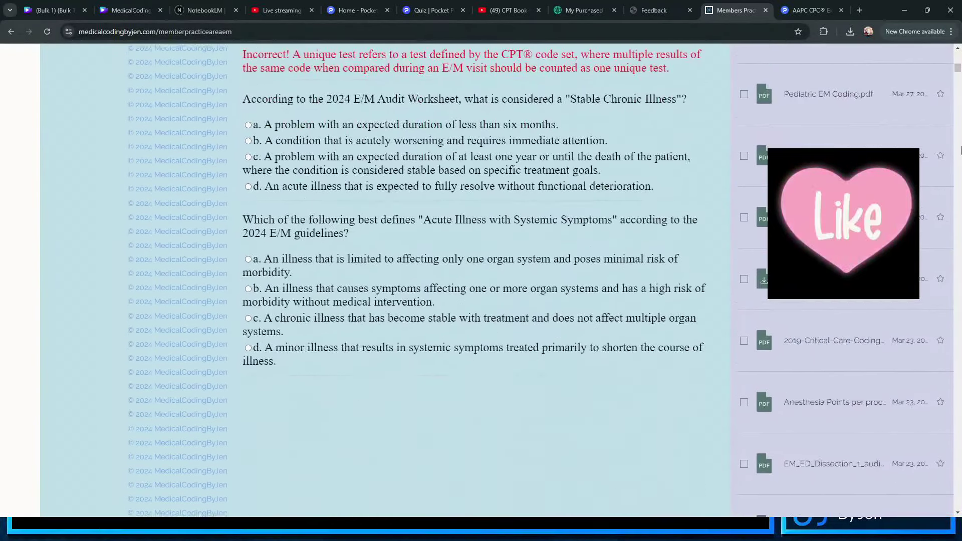